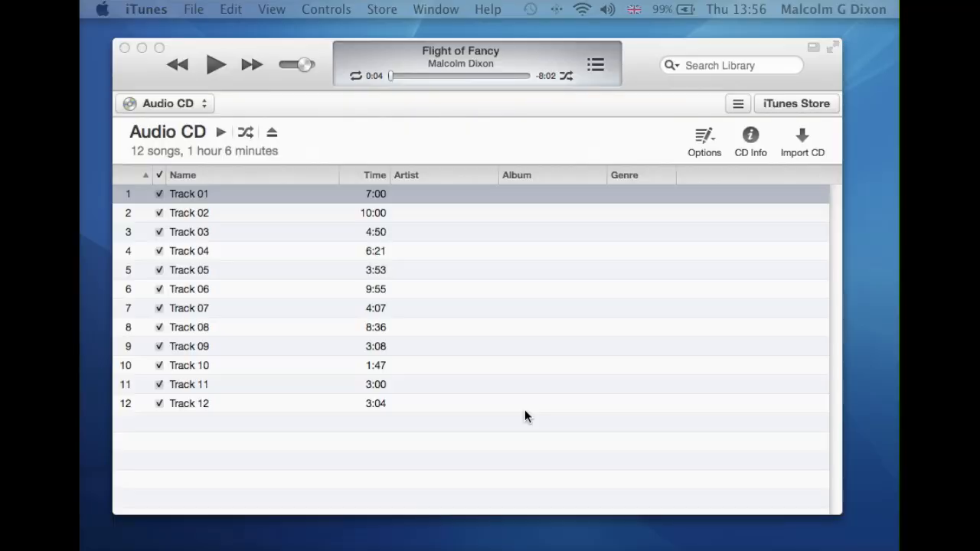
pyautogui.moveTo(291, 226)
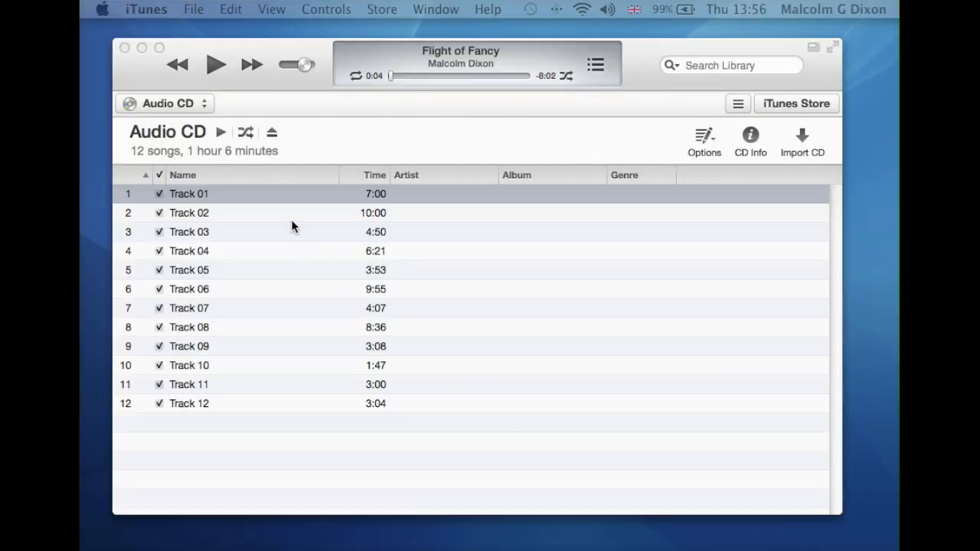
pyautogui.moveTo(257, 212)
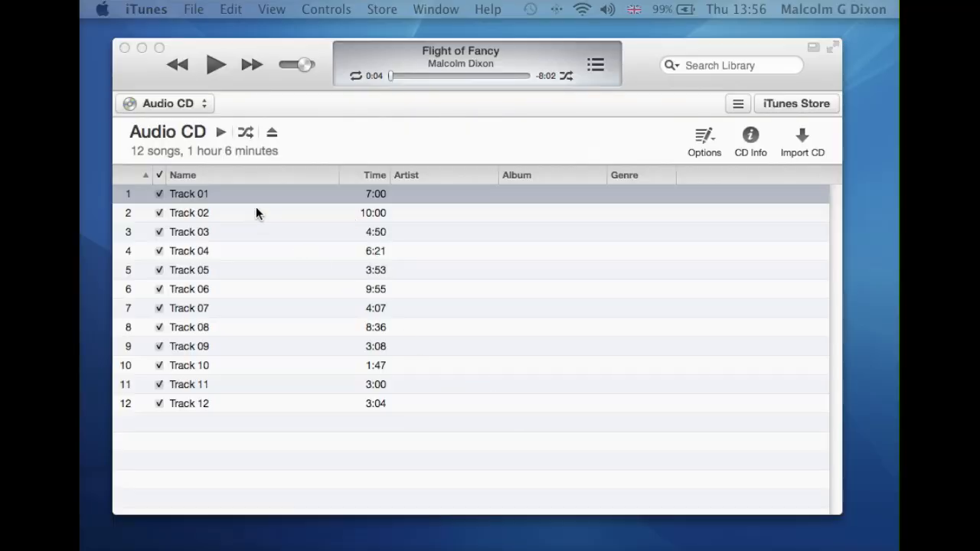
pyautogui.moveTo(437, 299)
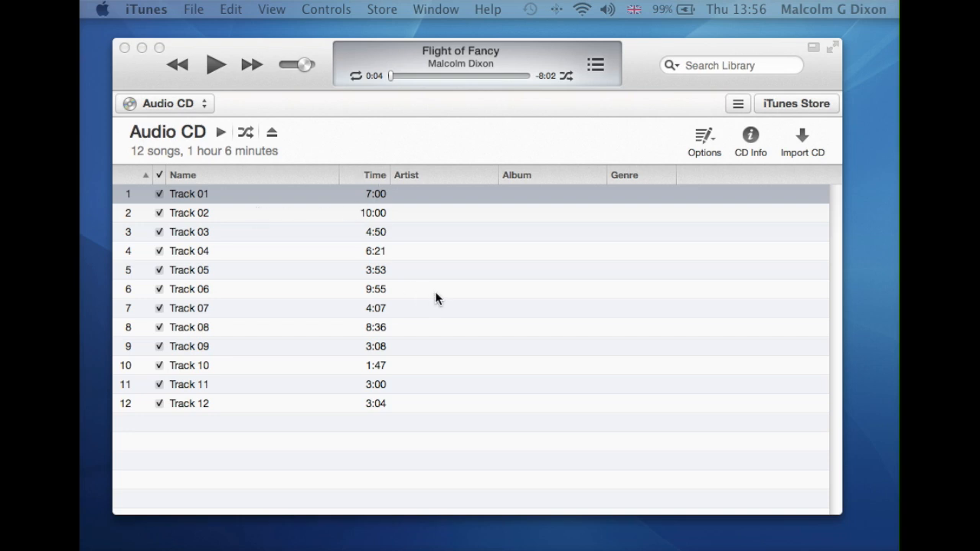
pyautogui.moveTo(432, 194)
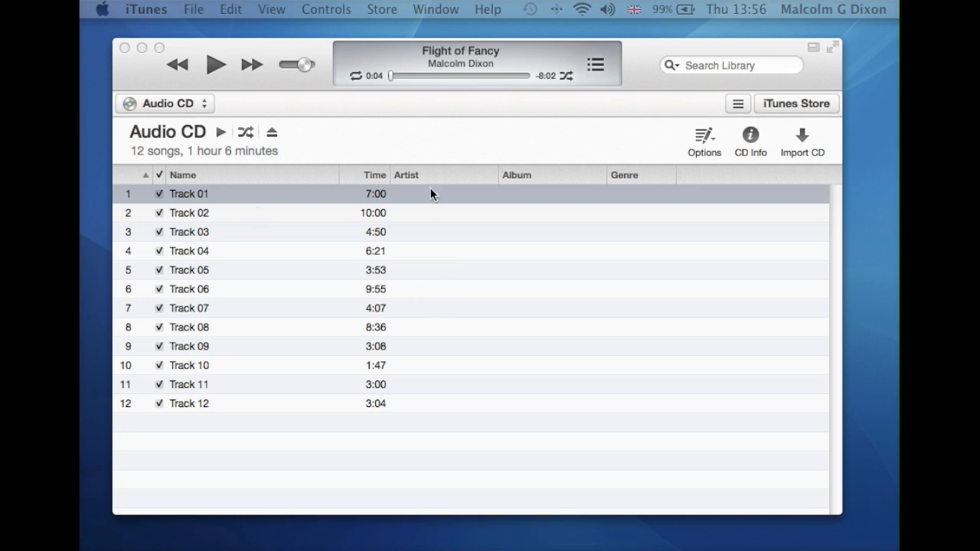
pyautogui.moveTo(412, 199)
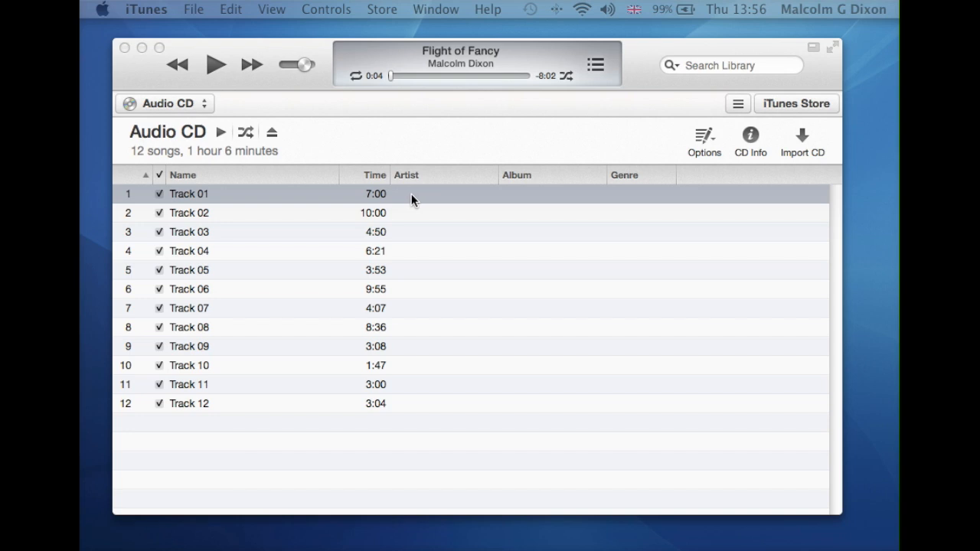
# Replace Track 01's suggested artist 'C. Clarke/Chick Corea' with 'Circus'.
pyautogui.click(188, 194)
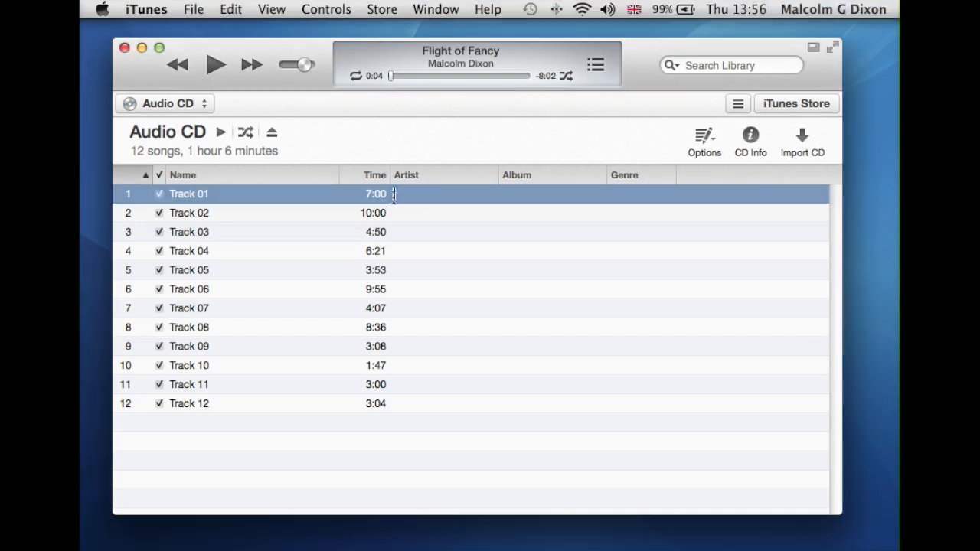
pyautogui.write('C. Clarke/Chick Corea')
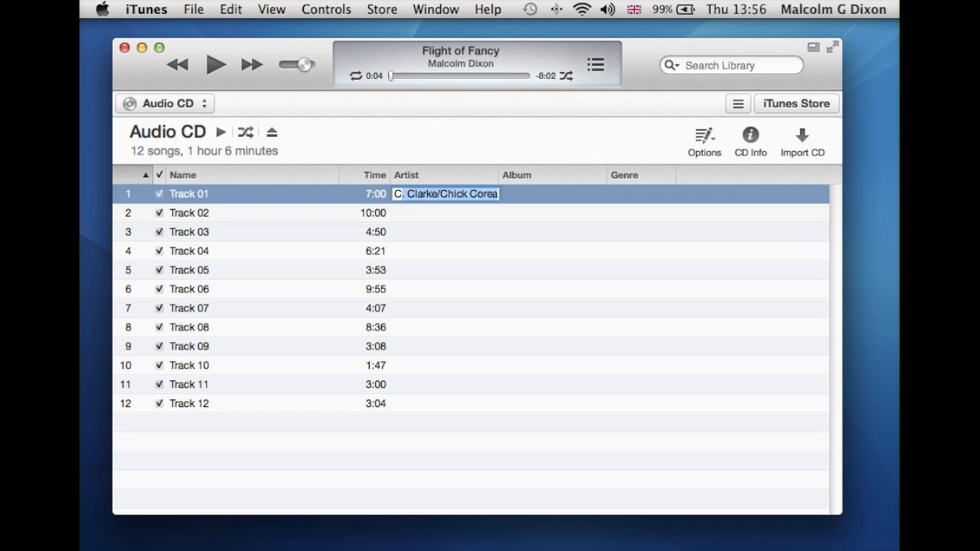
pyautogui.write('Circus')
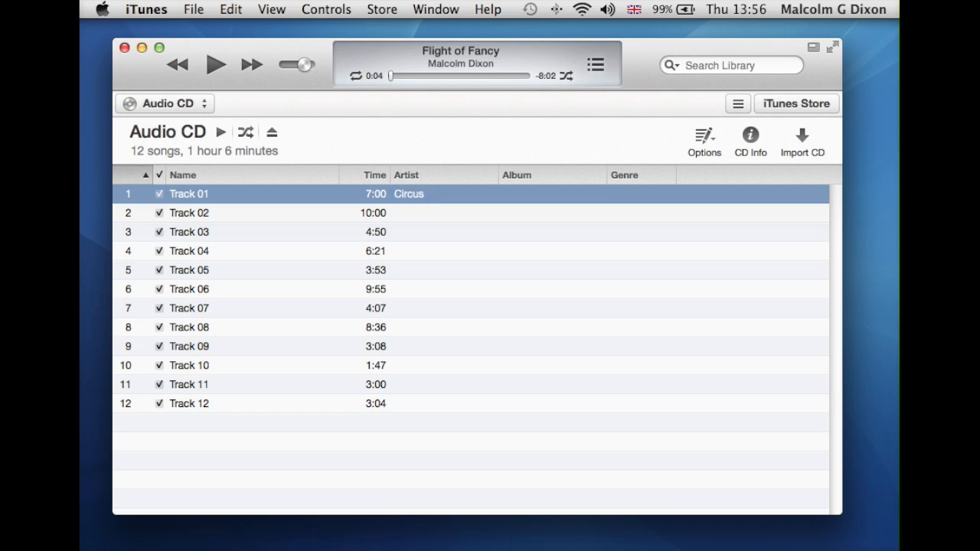
pyautogui.moveTo(139, 200)
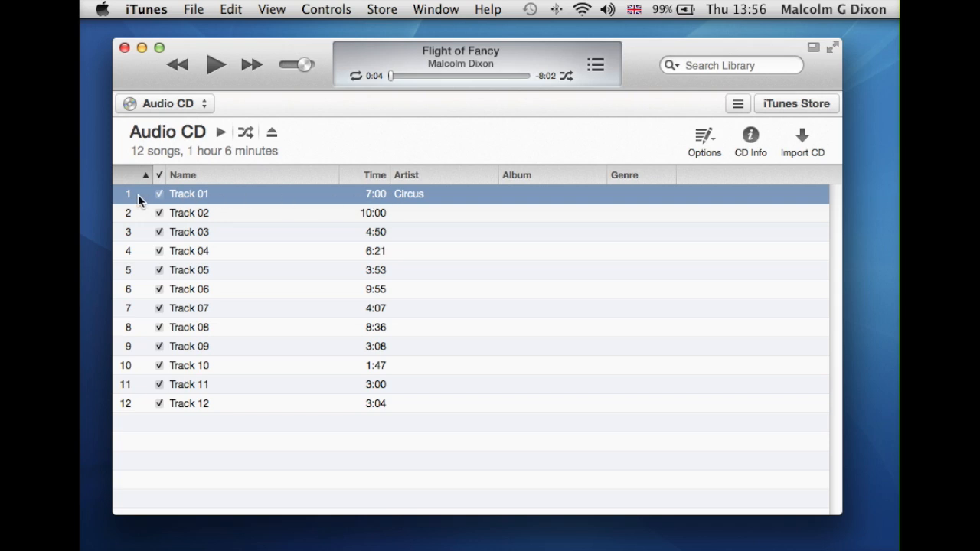
pyautogui.moveTo(141, 376)
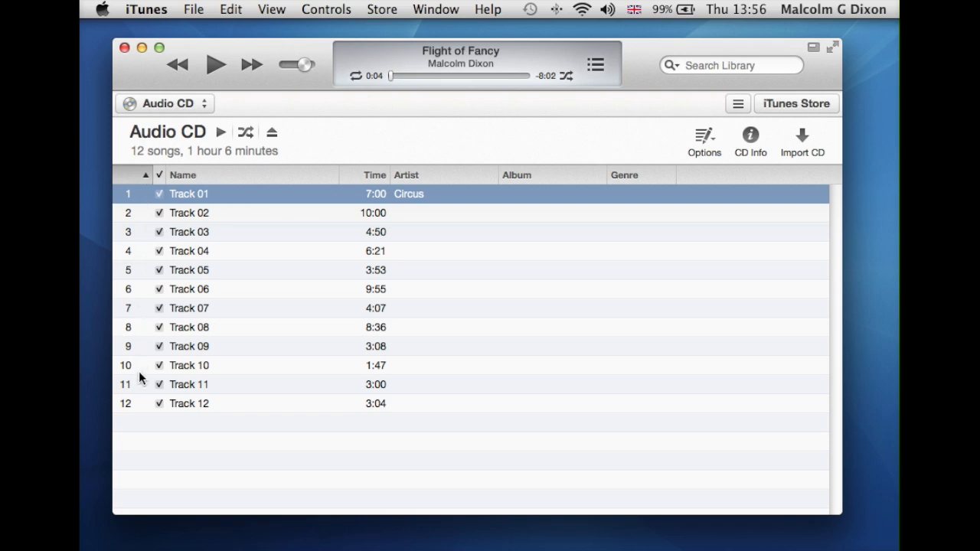
pyautogui.moveTo(130, 406)
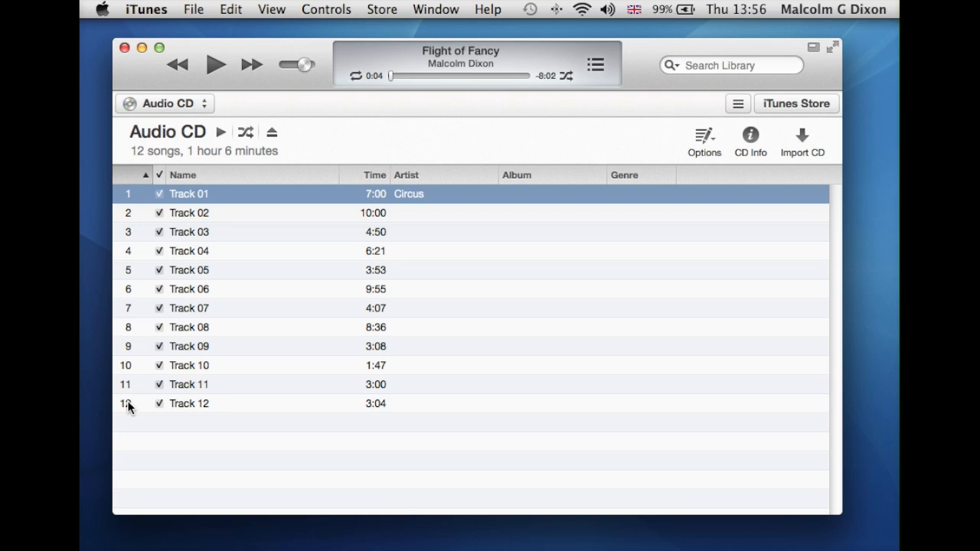
# Select all twelve CD tracks and open Get Info for them, confirming multiple-item editing.
pyautogui.press('cmd+a')
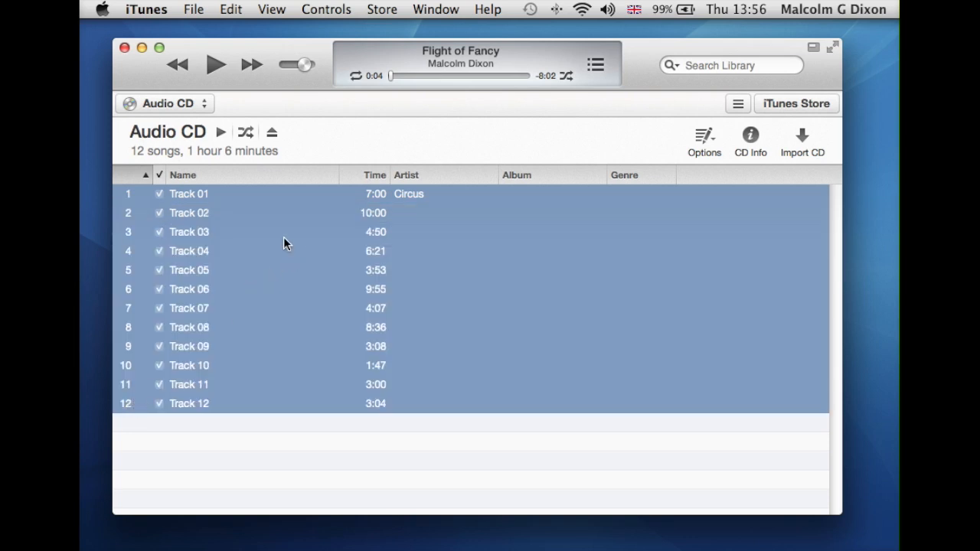
pyautogui.rightClick(283, 244)
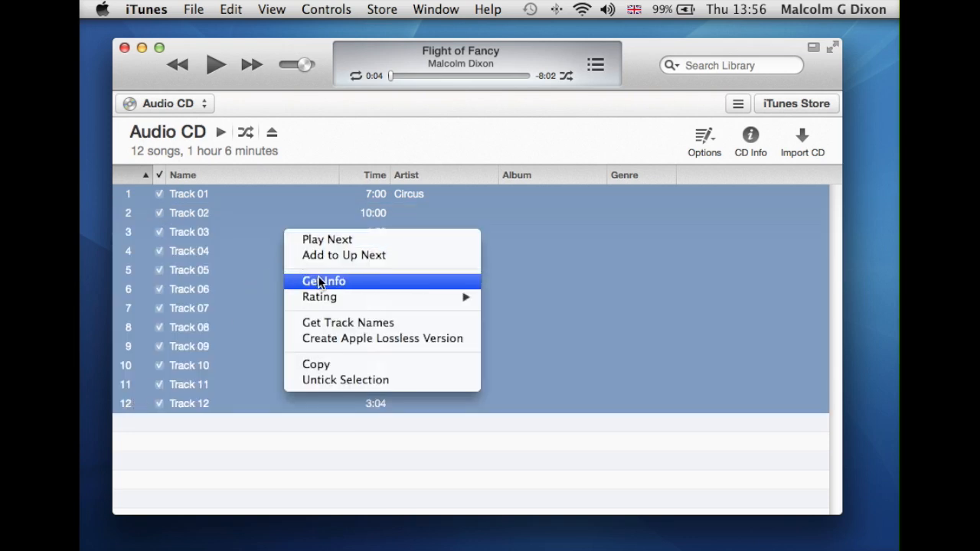
pyautogui.click(323, 281)
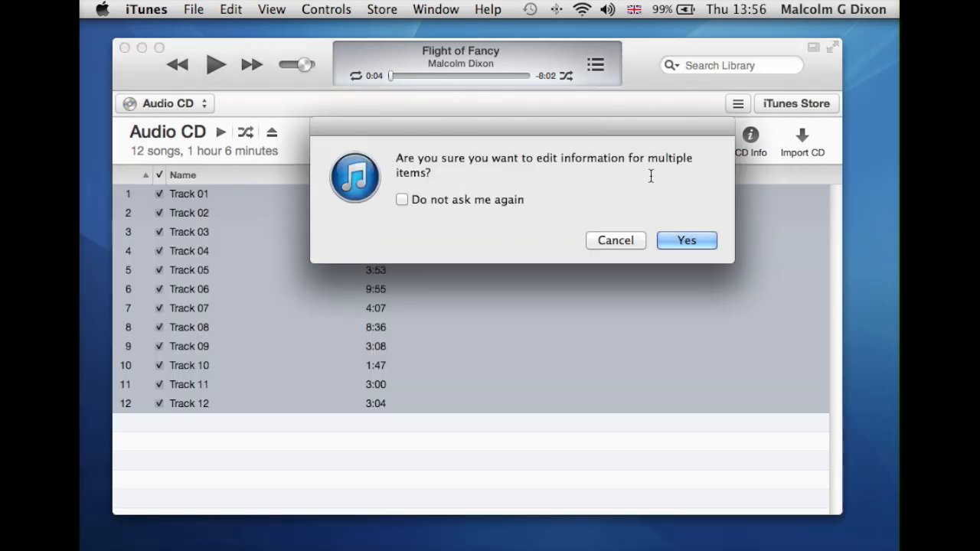
pyautogui.moveTo(538, 190)
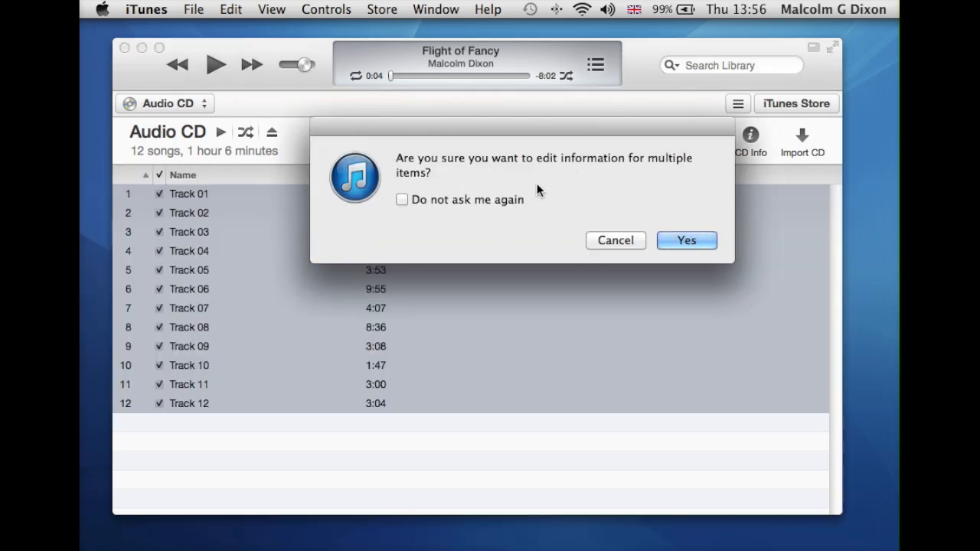
pyautogui.moveTo(686, 241)
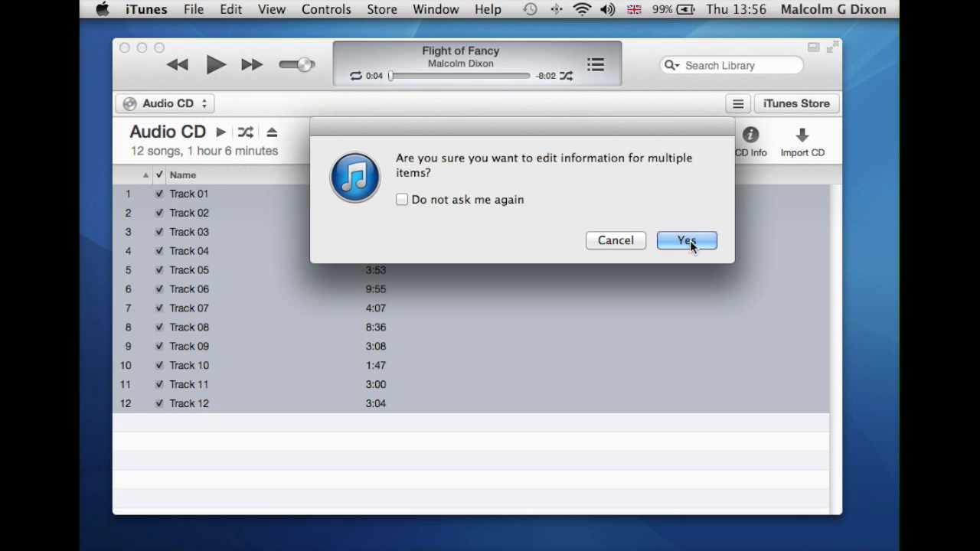
pyautogui.click(686, 239)
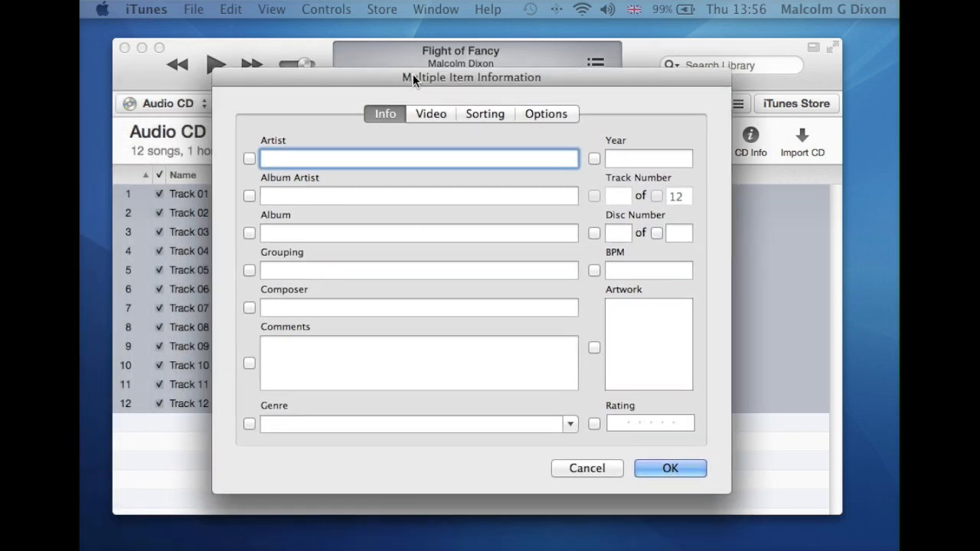
# Enter artist 'Circus' and album 'Time Never Waits' for all tracks and apply with OK.
pyautogui.moveTo(472, 77); pyautogui.dragTo(484, 59)
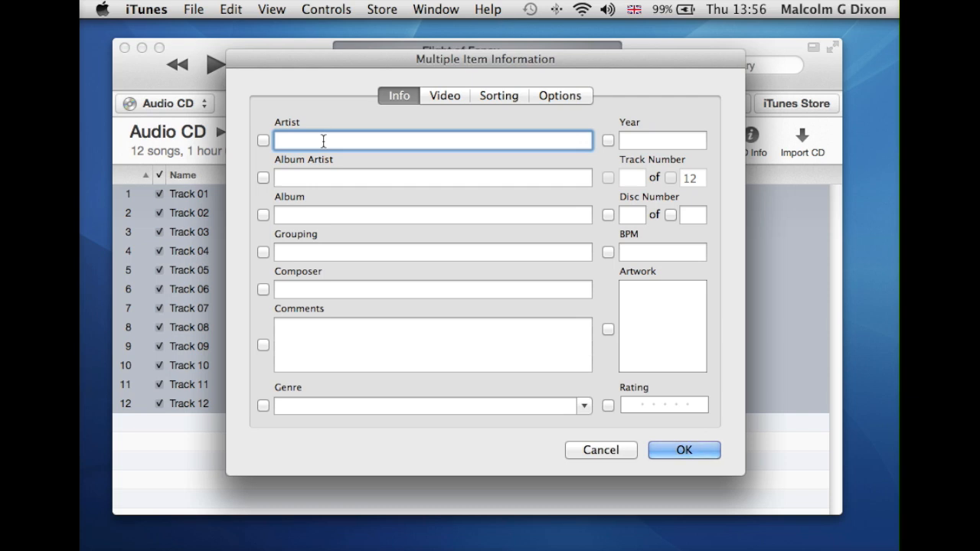
pyautogui.write('Circus')
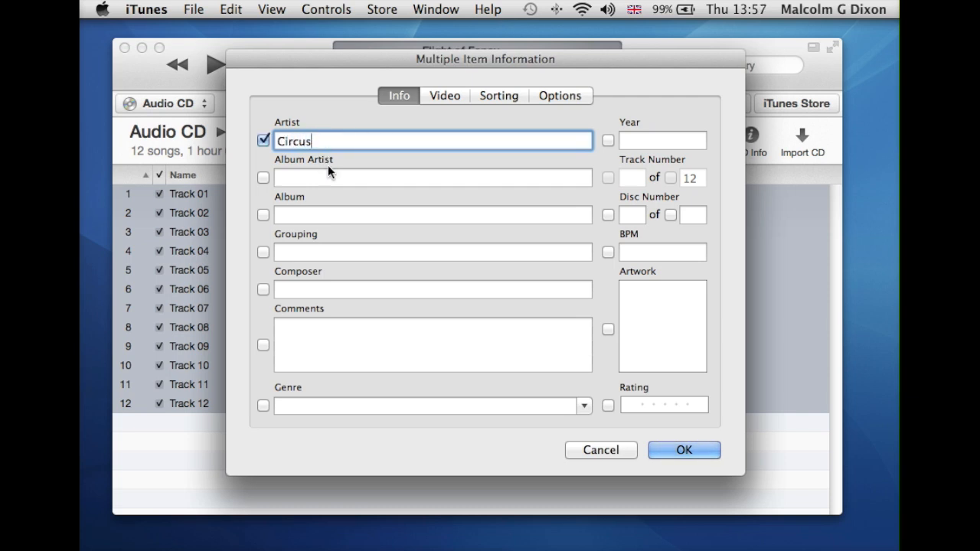
pyautogui.moveTo(307, 211)
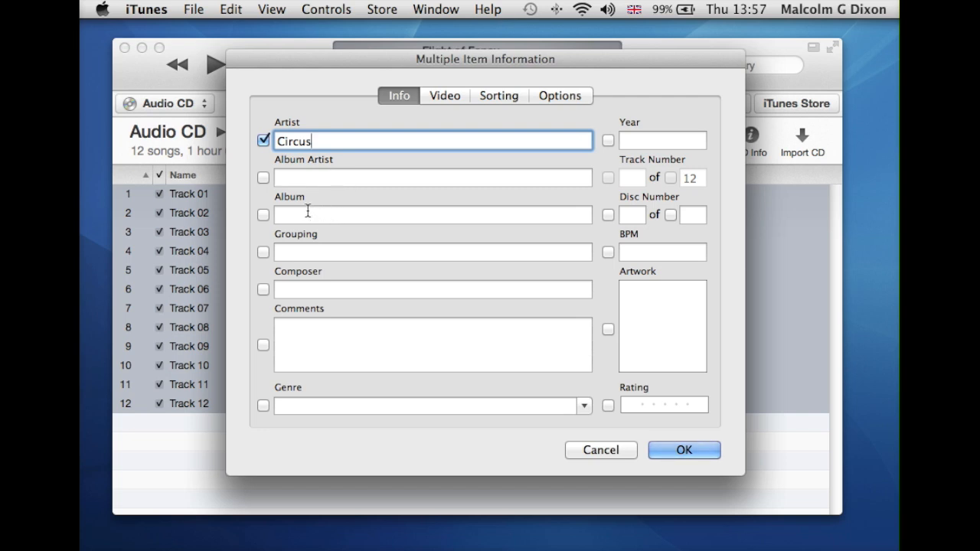
pyautogui.write('Ta-Dah!')
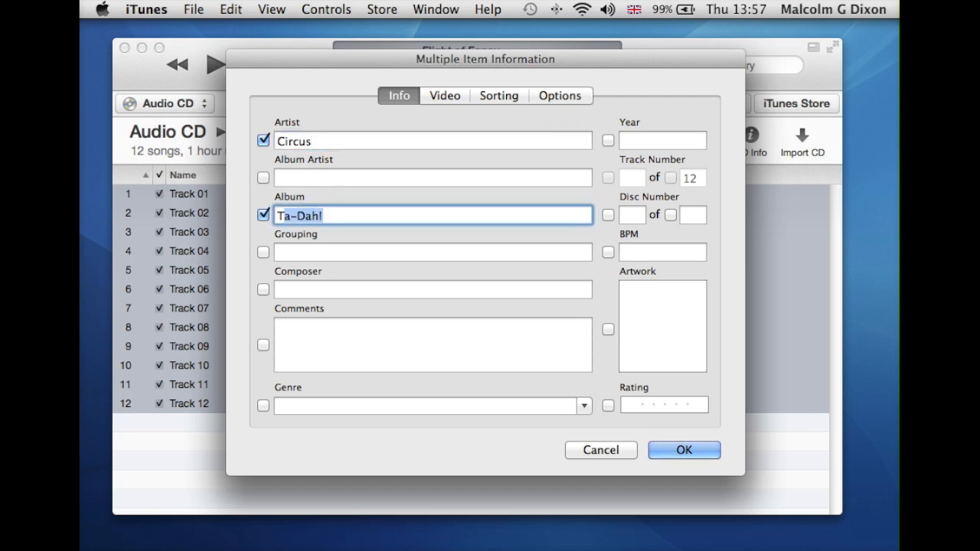
pyautogui.write('Time Never Waits')
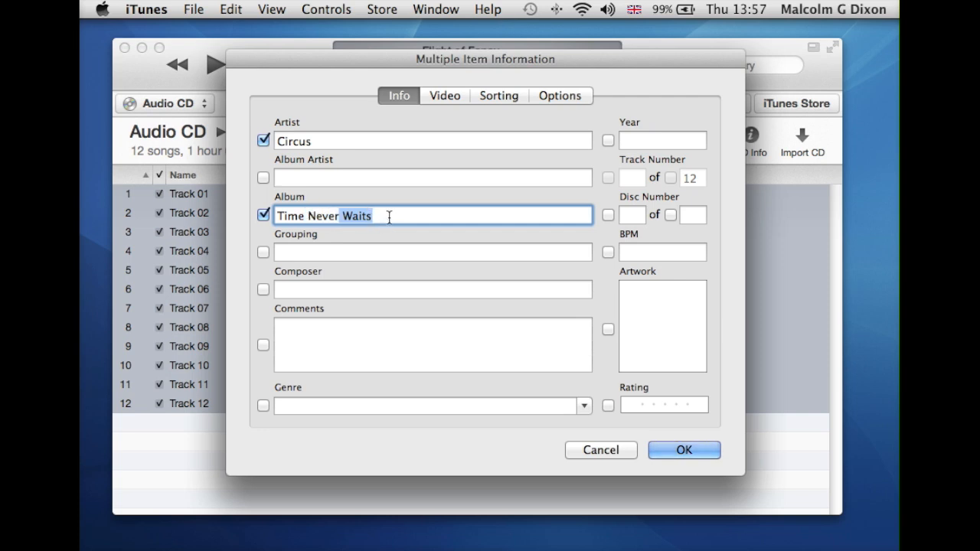
pyautogui.moveTo(498, 409)
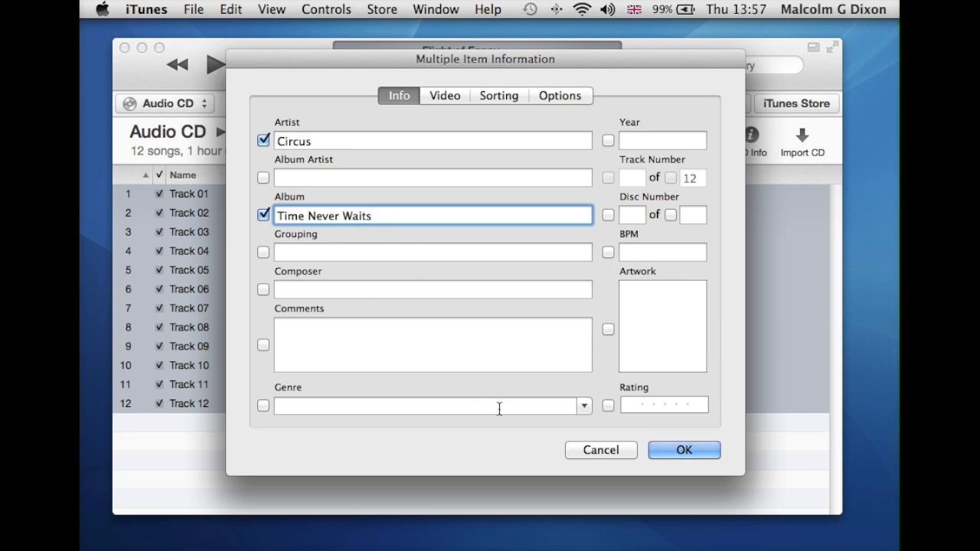
pyautogui.click(683, 450)
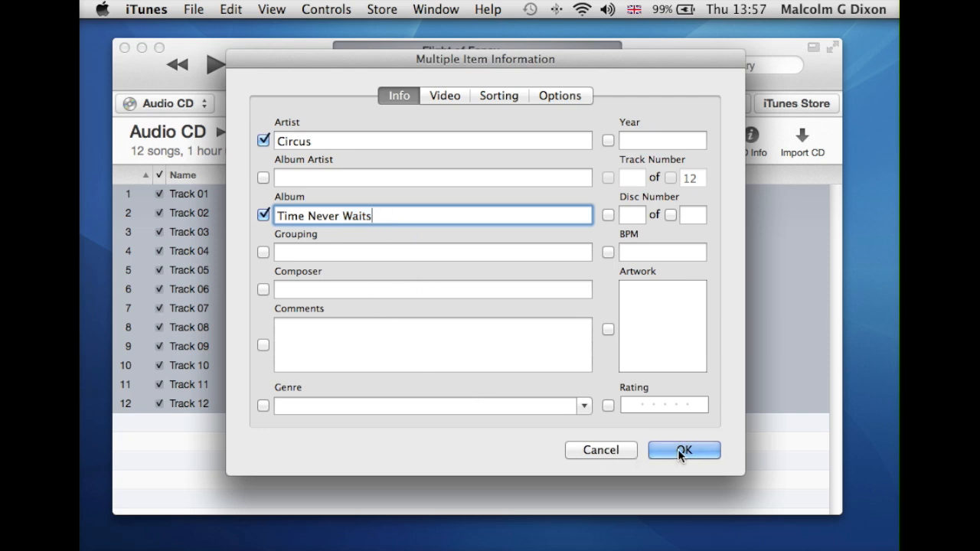
pyautogui.click(683, 450)
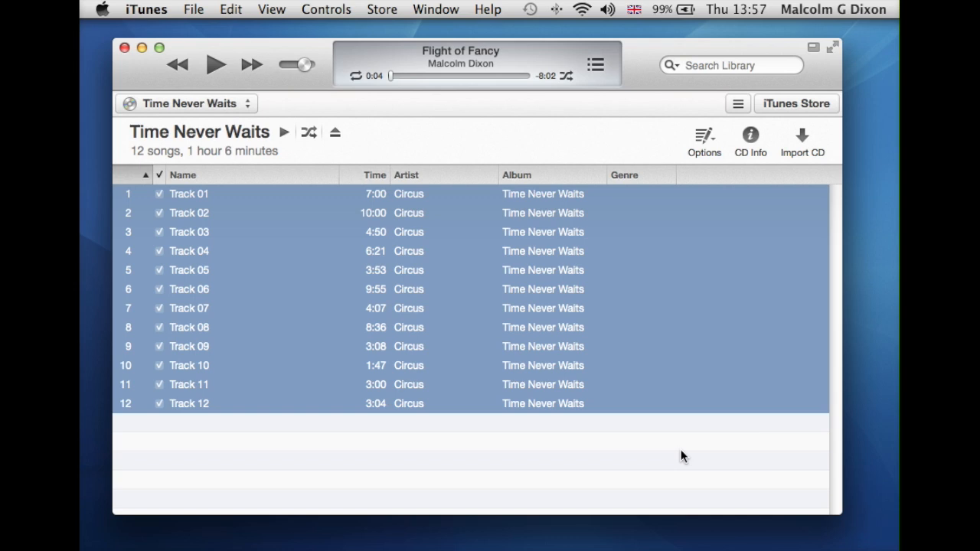
pyautogui.moveTo(633, 442)
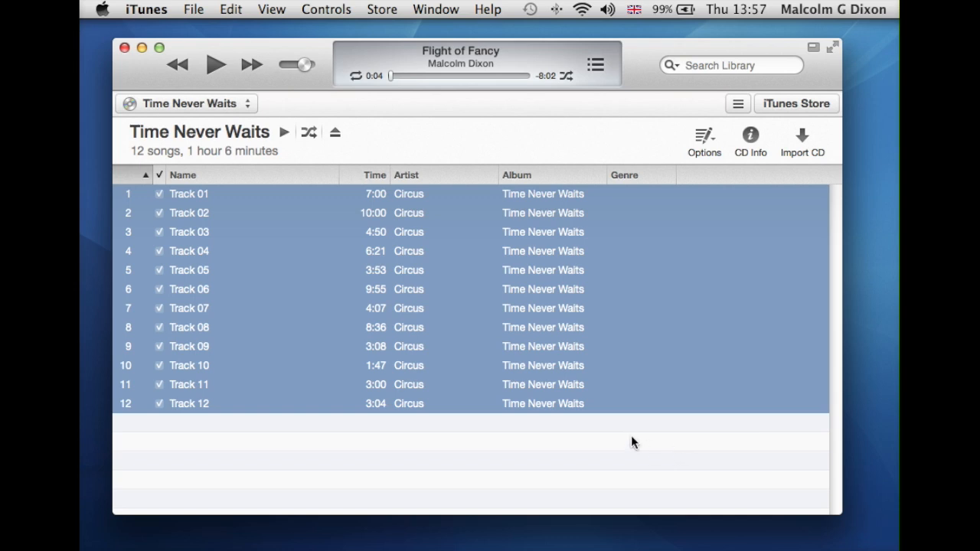
pyautogui.moveTo(224, 227)
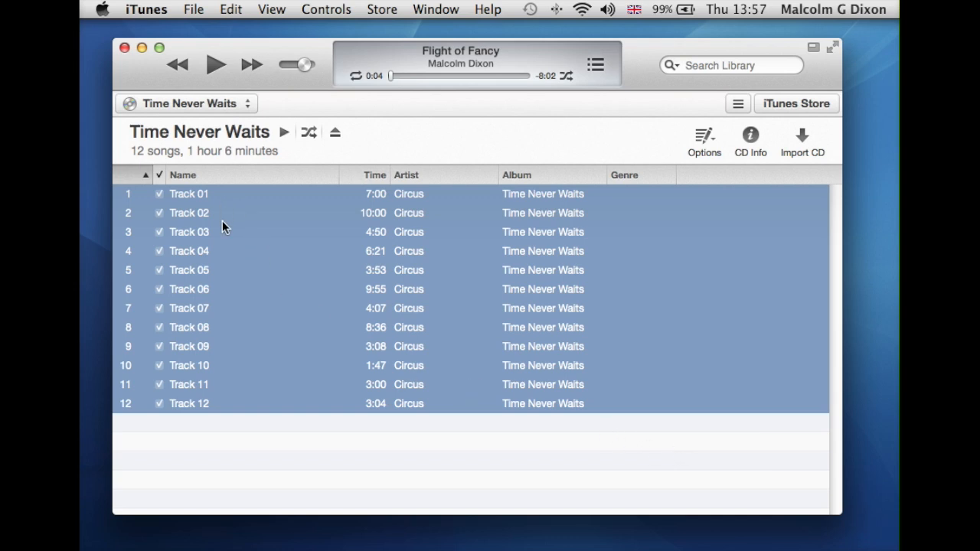
pyautogui.moveTo(225, 243)
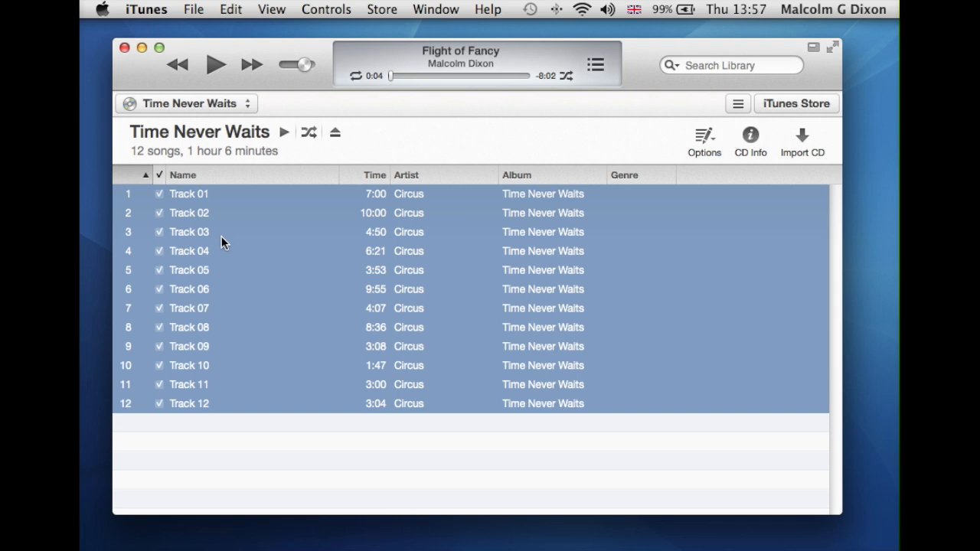